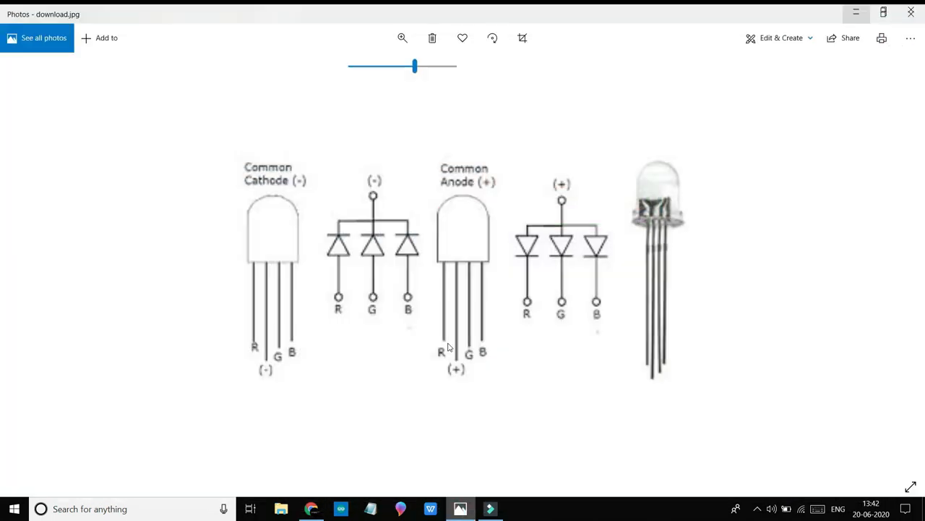
- Collapse and re-expand the Arduino pinout diagram view
{"action": "left_click", "coordinate": [400, 35]}
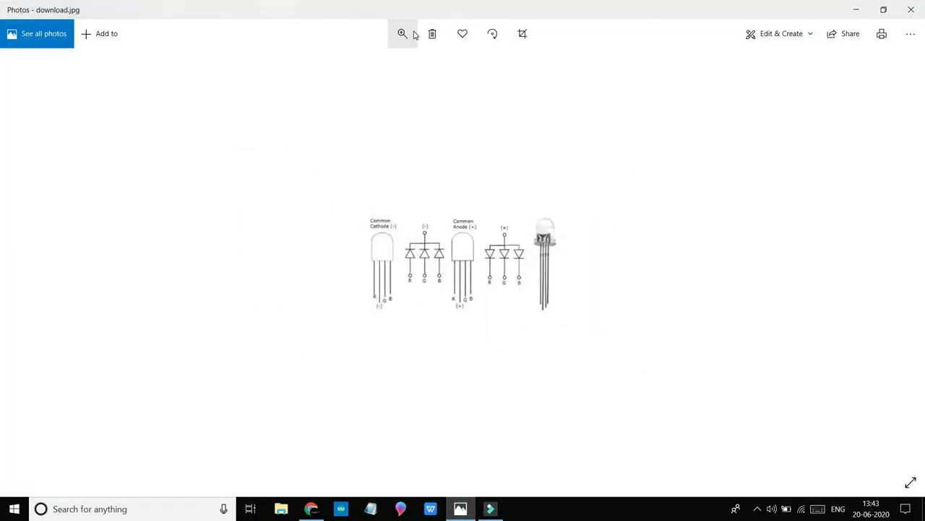
{"action": "left_click", "coordinate": [402, 33]}
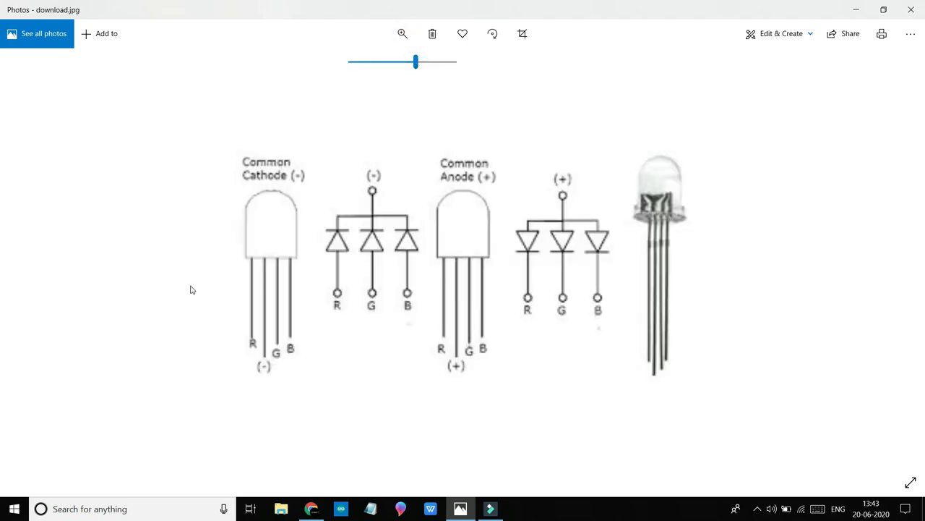
{"action": "mouse_move", "coordinate": [262, 204]}
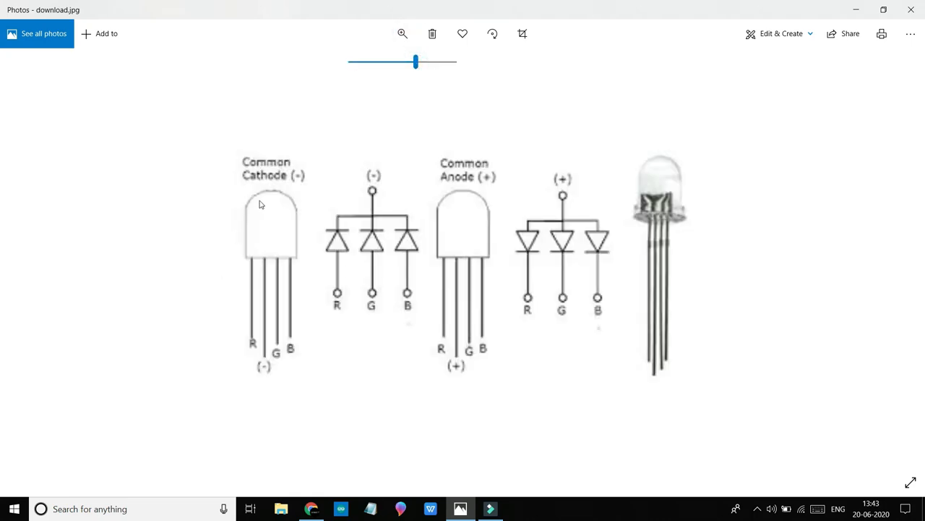
{"action": "mouse_move", "coordinate": [426, 431]}
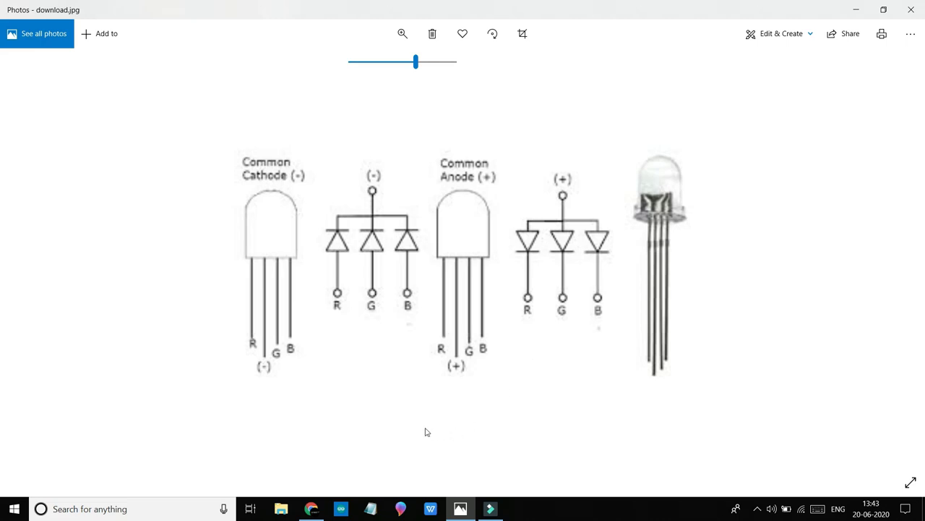
{"action": "mouse_move", "coordinate": [262, 249]}
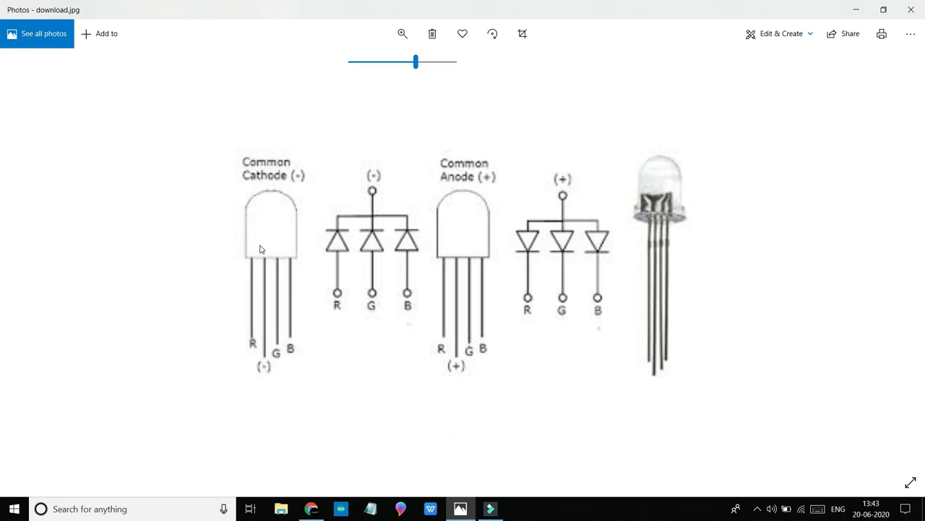
{"action": "mouse_move", "coordinate": [255, 245]}
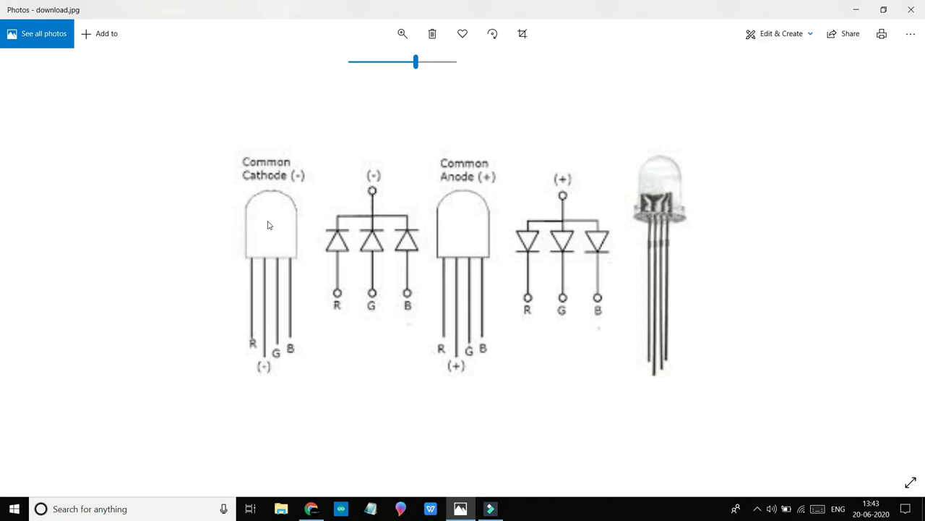
{"action": "mouse_move", "coordinate": [272, 149]}
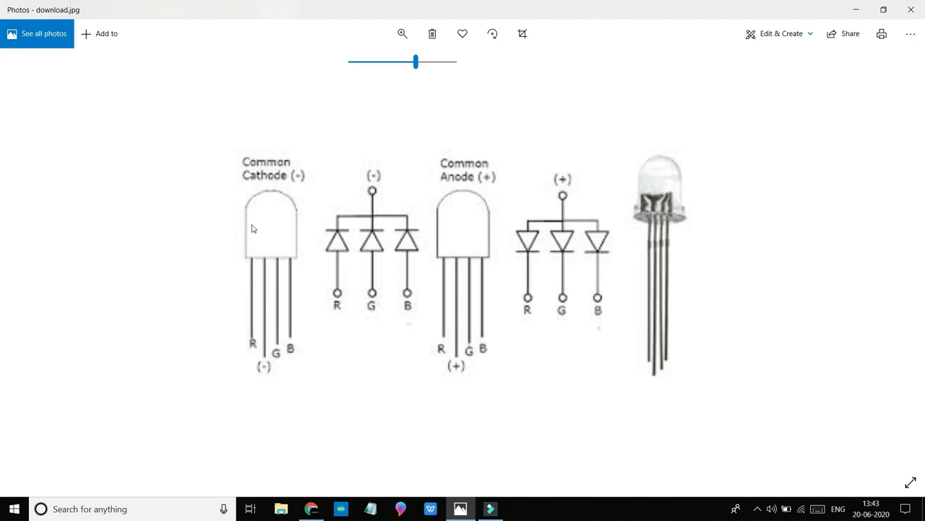
{"action": "mouse_move", "coordinate": [254, 292]}
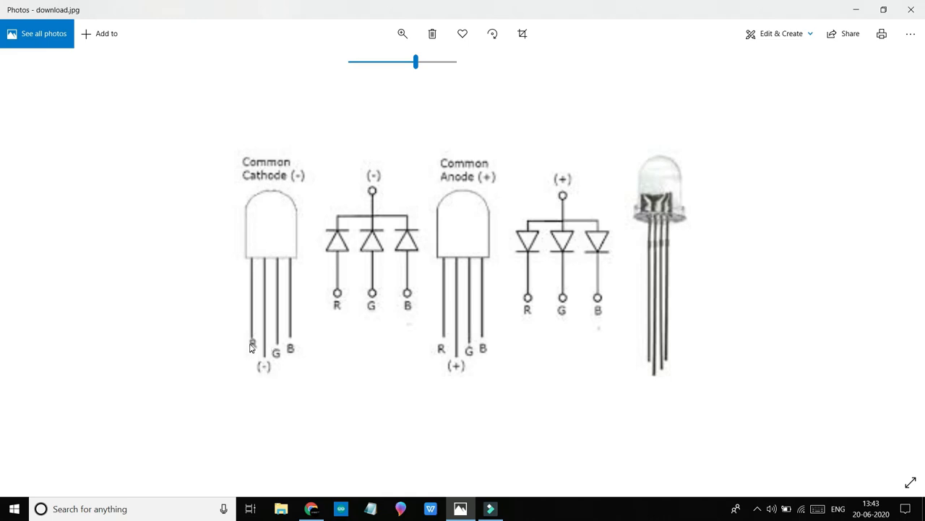
{"action": "mouse_move", "coordinate": [298, 269]}
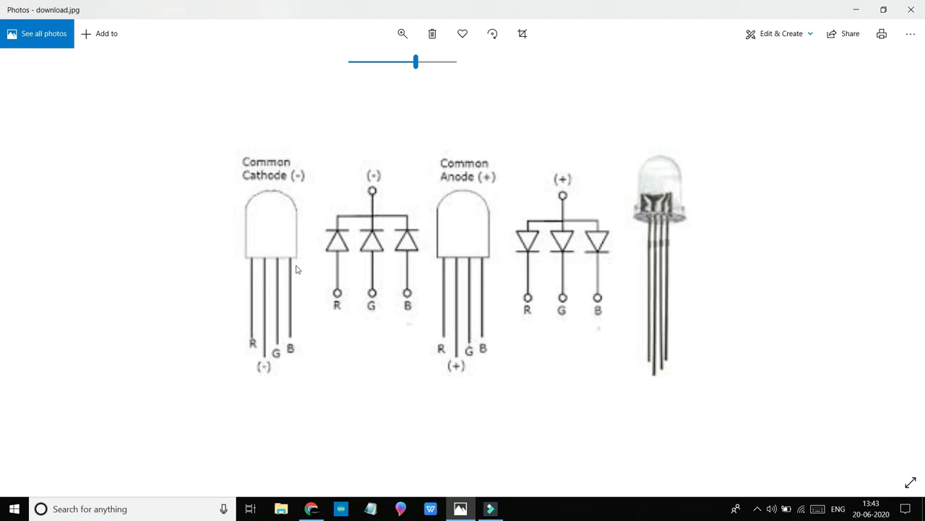
{"action": "mouse_move", "coordinate": [306, 389]}
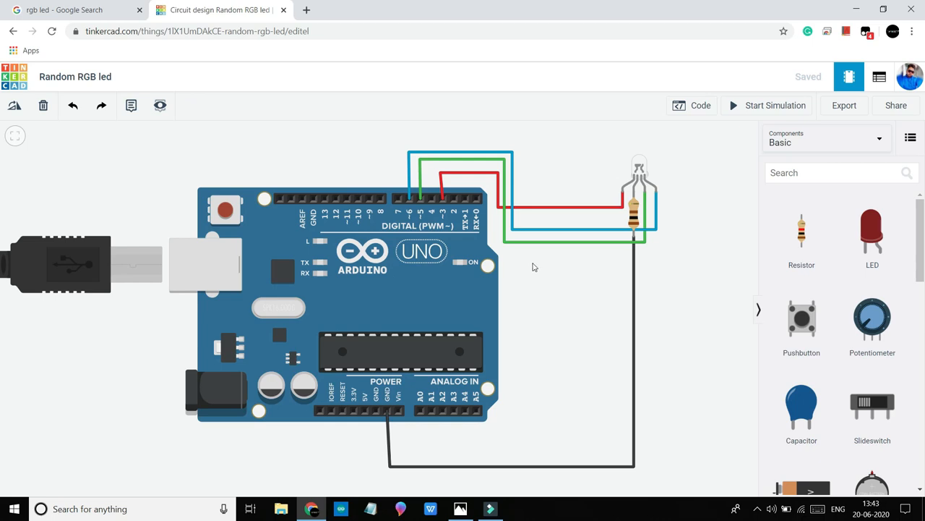
{"action": "mouse_move", "coordinate": [633, 191]}
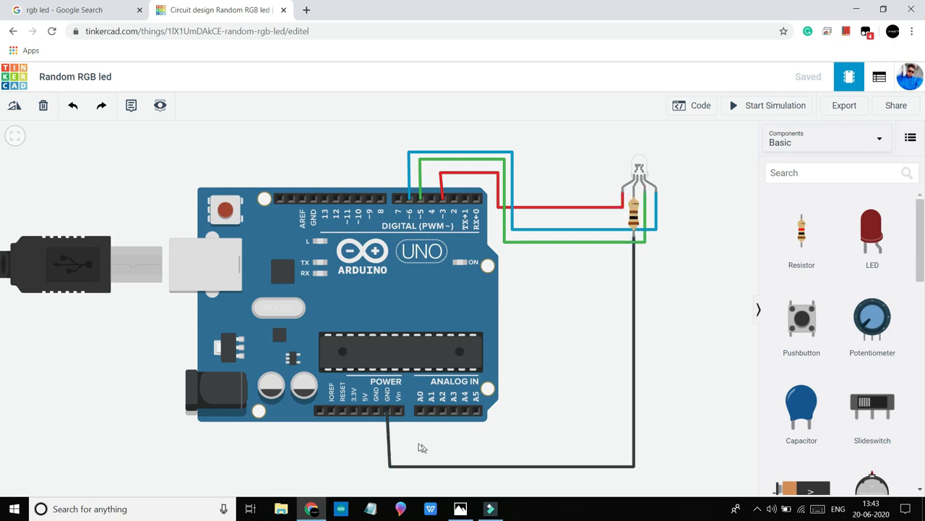
{"action": "mouse_move", "coordinate": [584, 324]}
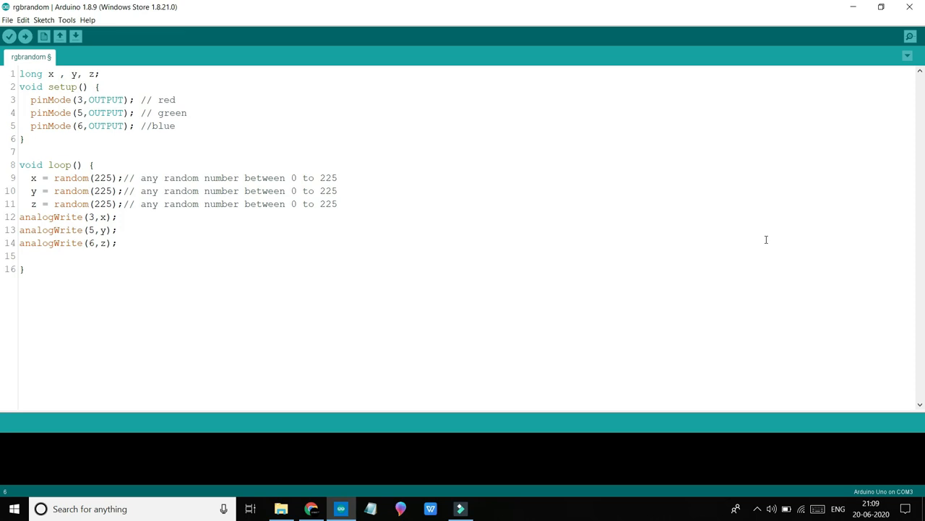
- Review the rgbrandom sketch writing random values to pins 3, 5 and 6
{"action": "left_click", "coordinate": [36, 139]}
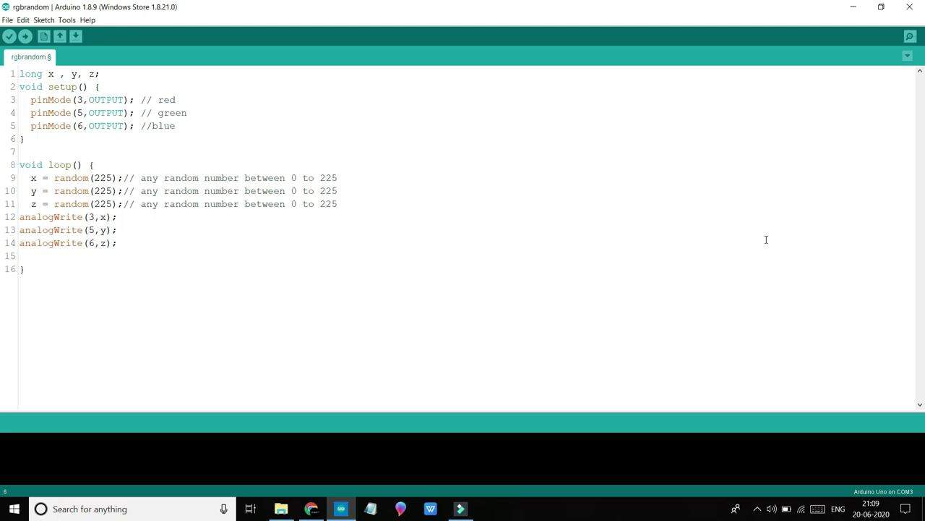
{"action": "left_click", "coordinate": [36, 138]}
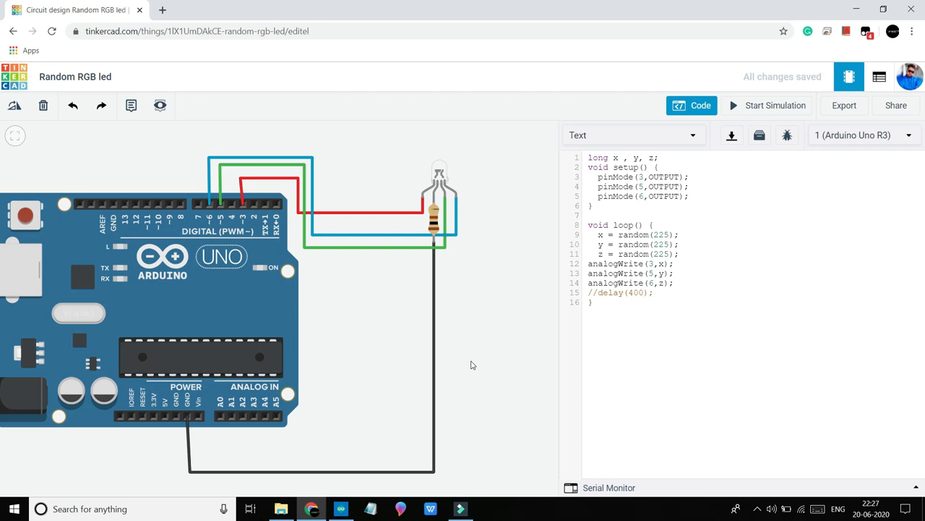
{"action": "mouse_move", "coordinate": [745, 105]}
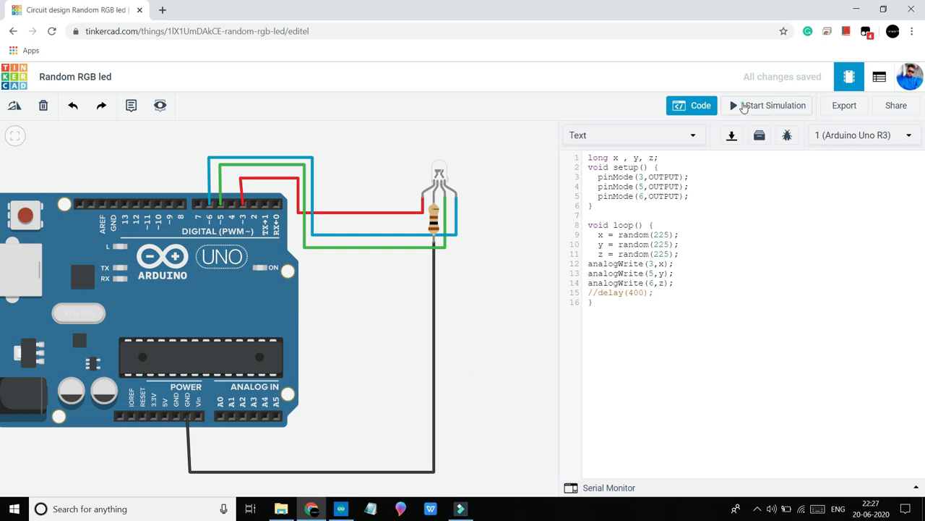
- Start the simulation with the delay commented out, watch the LED, then stop it
{"action": "left_click", "coordinate": [769, 105]}
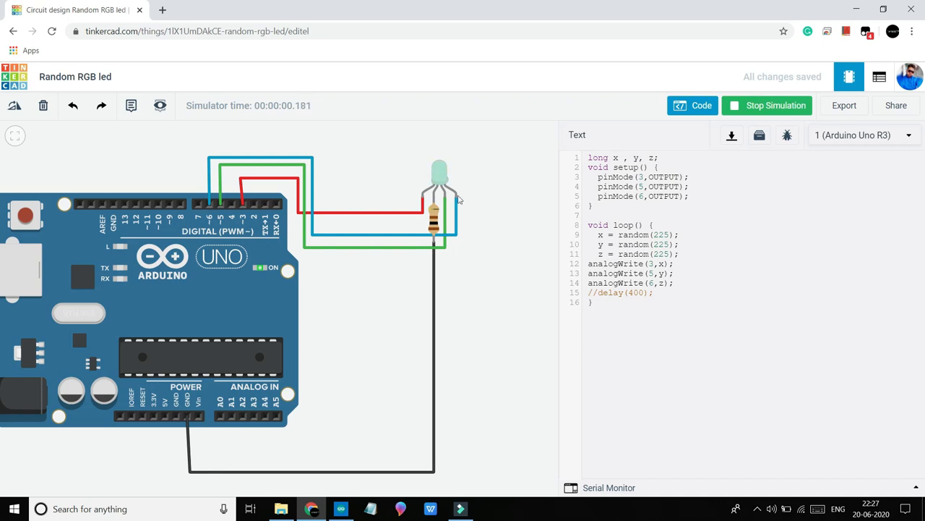
{"action": "mouse_move", "coordinate": [340, 199]}
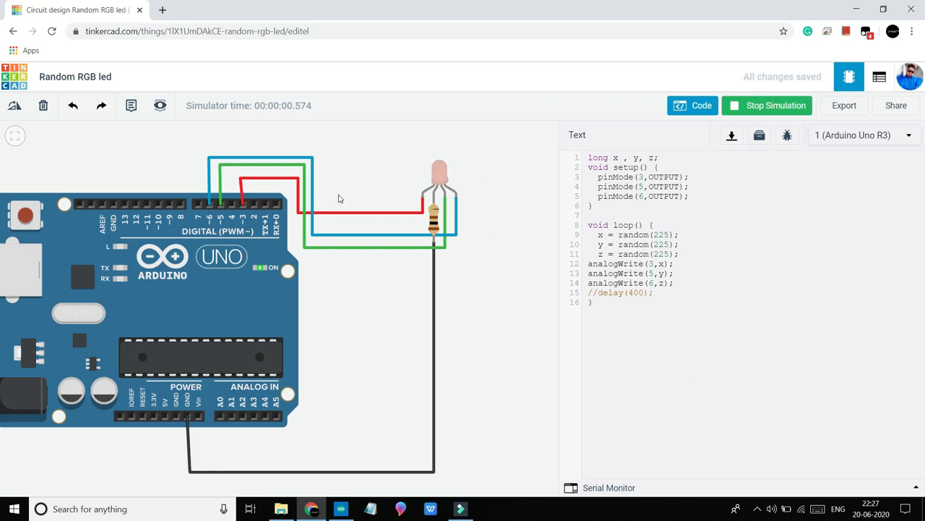
{"action": "left_click", "coordinate": [768, 105]}
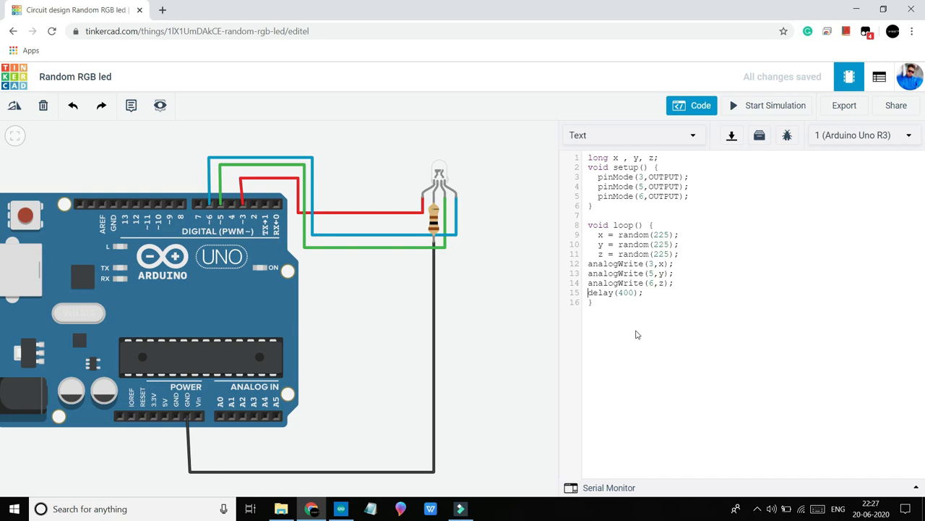
- Rerun the simulation with delay(400) enabled so the LED cycles colours
{"action": "left_click", "coordinate": [768, 104]}
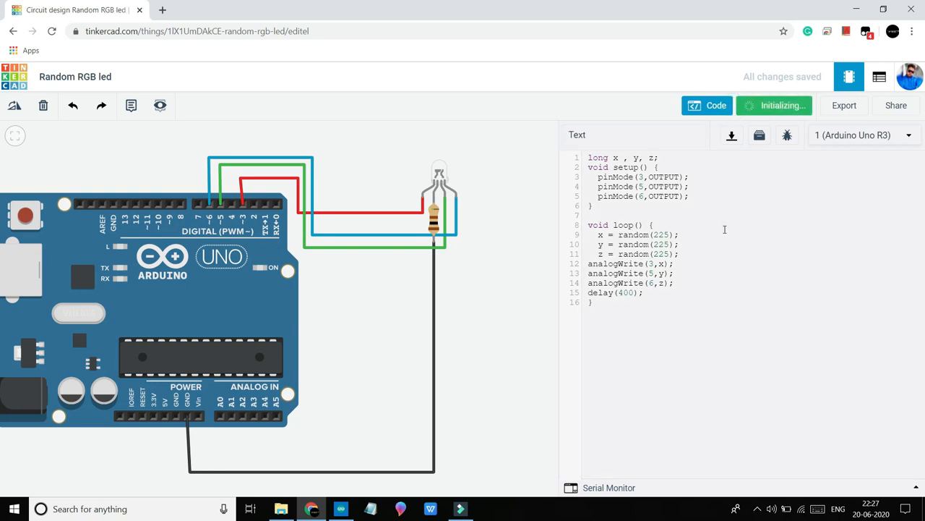
{"action": "left_click", "coordinate": [775, 104]}
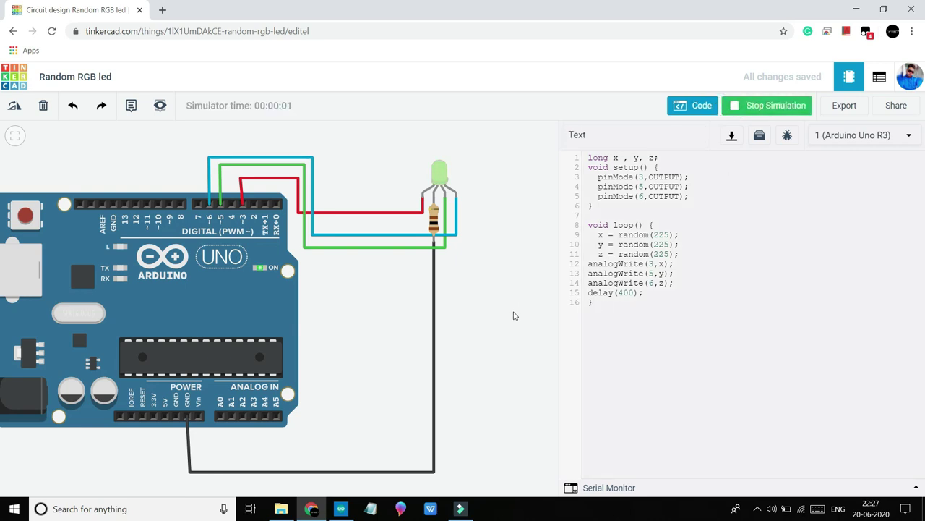
{"action": "mouse_move", "coordinate": [492, 335]}
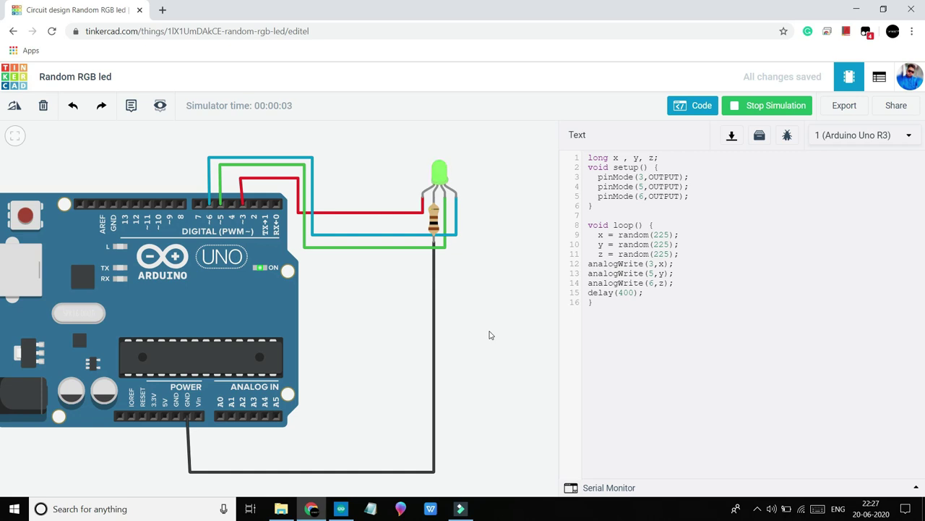